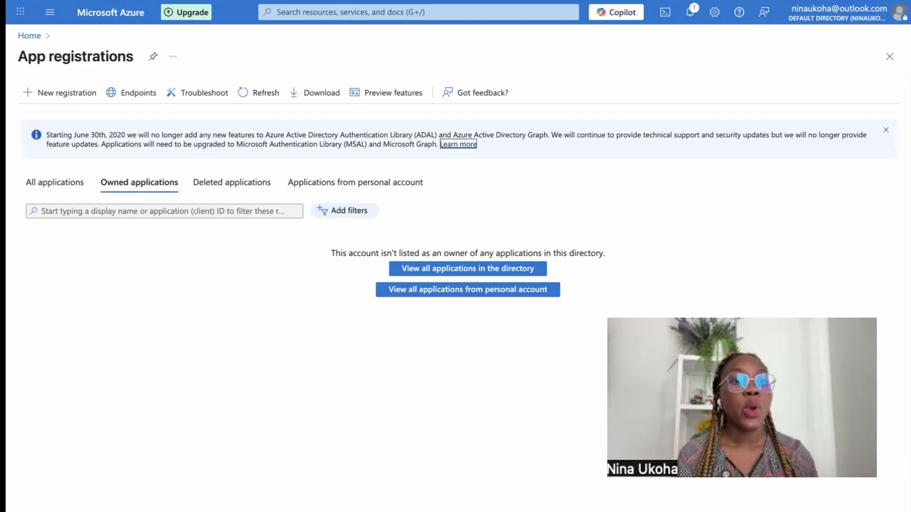
{"action": "mouse_move", "coordinate": [658, 287]}
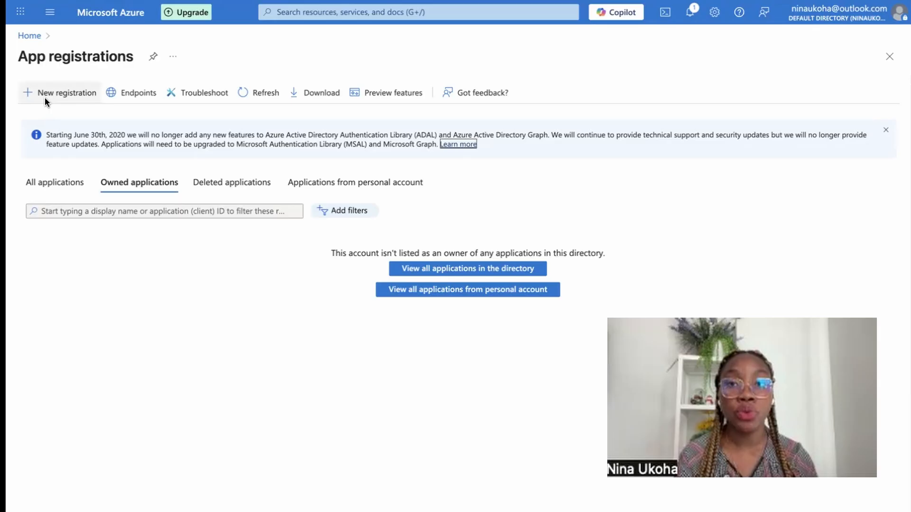
Start a new Azure app registration named 'n8n demo' allowing organizational and personal Microsoft accounts
{"action": "left_click", "coordinate": [60, 93]}
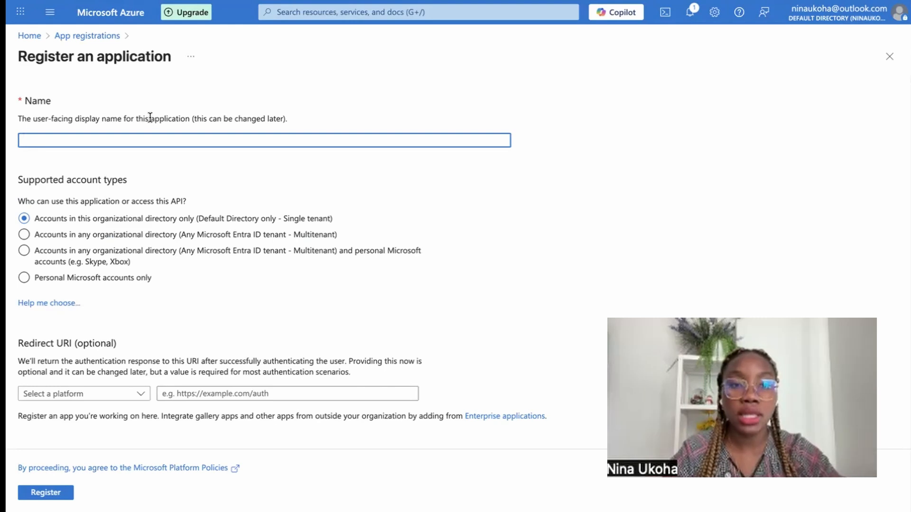
{"action": "type", "text": "n8n demo"}
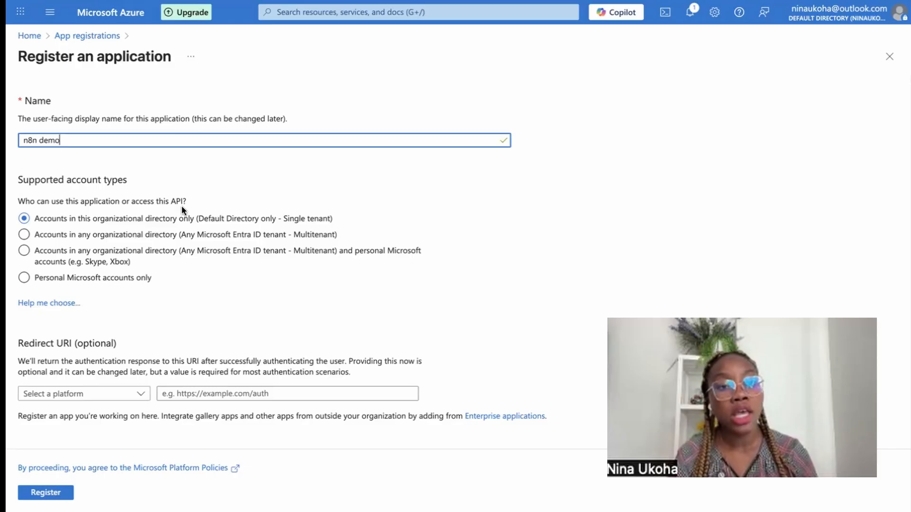
{"action": "left_click", "coordinate": [24, 234]}
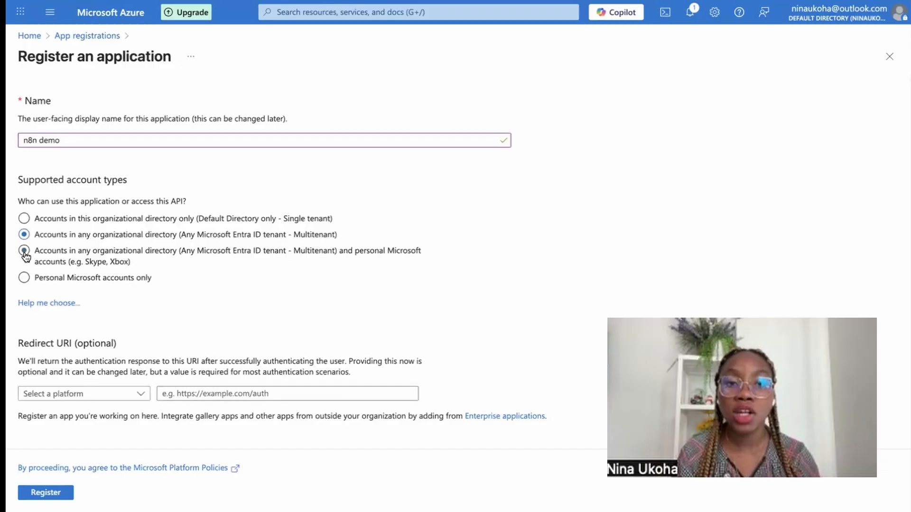
{"action": "left_click", "coordinate": [25, 250]}
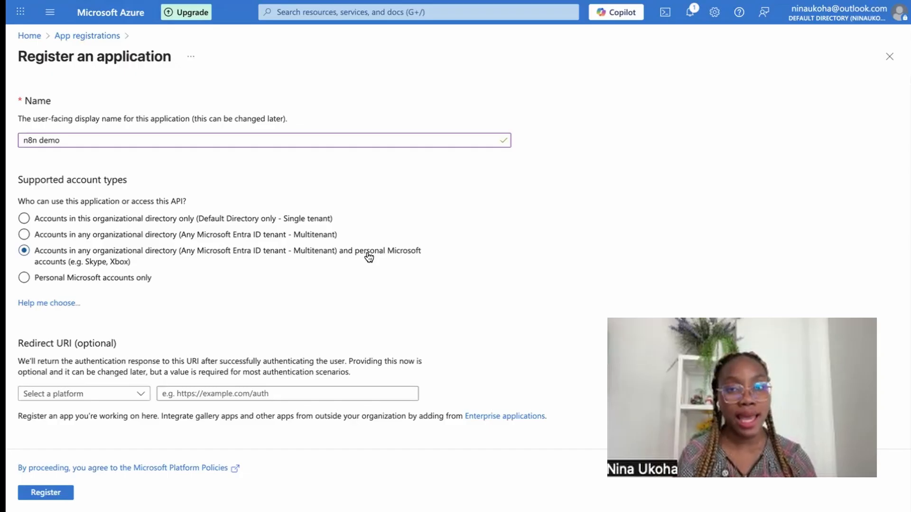
{"action": "mouse_move", "coordinate": [150, 315]}
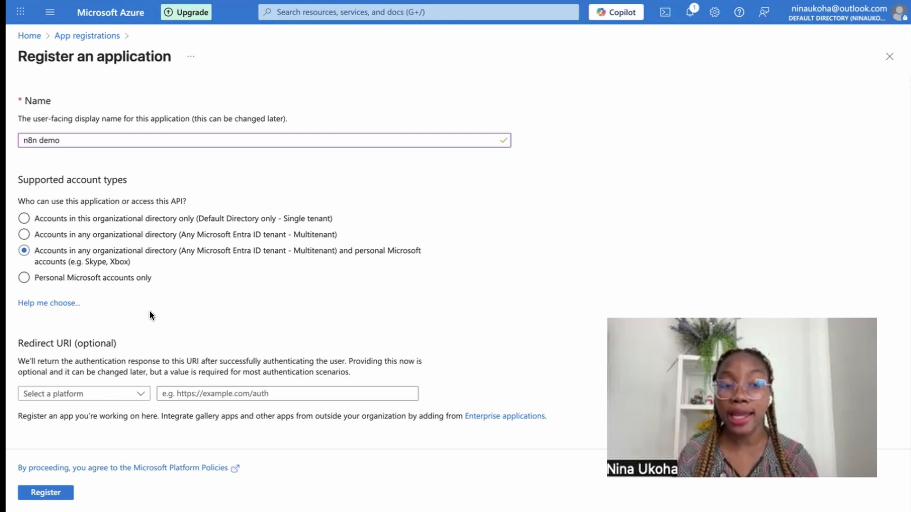
{"action": "mouse_move", "coordinate": [176, 318]}
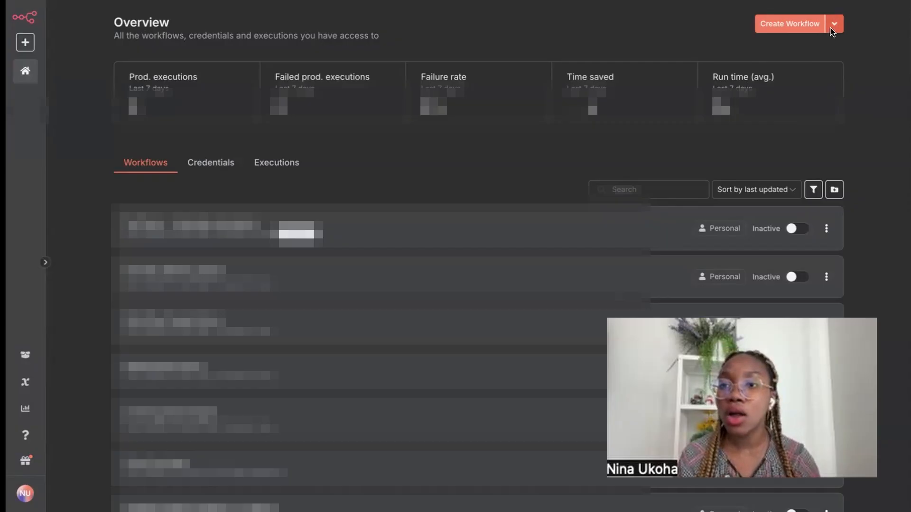
Create a new n8n credential for the Microsoft Outlook OAuth2 API service
{"action": "left_click", "coordinate": [834, 23]}
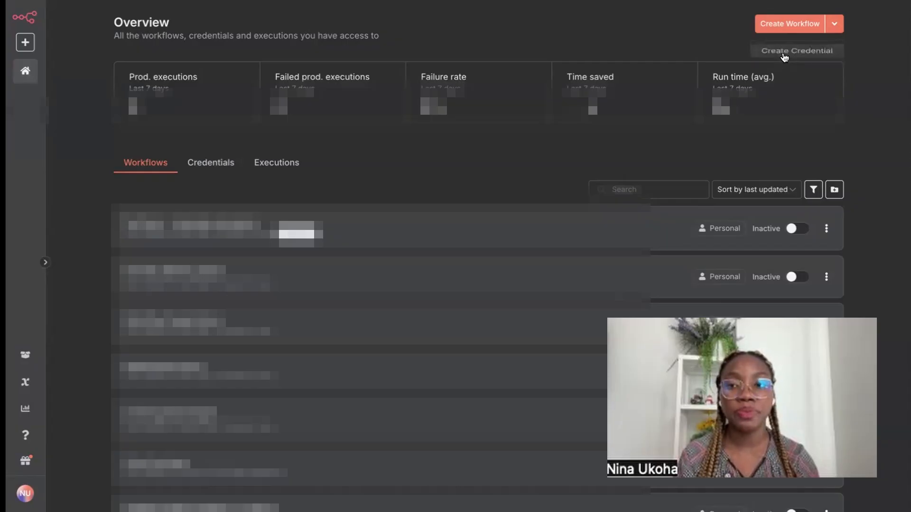
{"action": "left_click", "coordinate": [796, 50]}
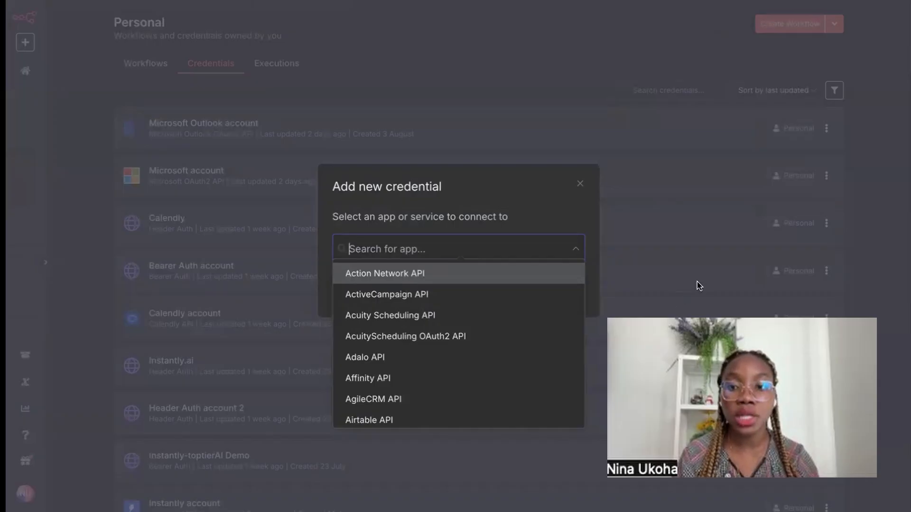
{"action": "mouse_move", "coordinate": [767, 167]}
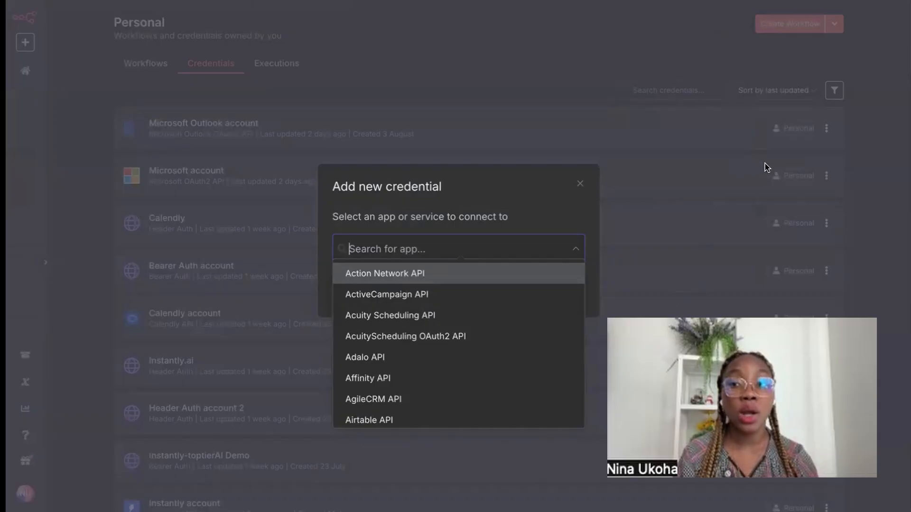
{"action": "mouse_move", "coordinate": [773, 78]}
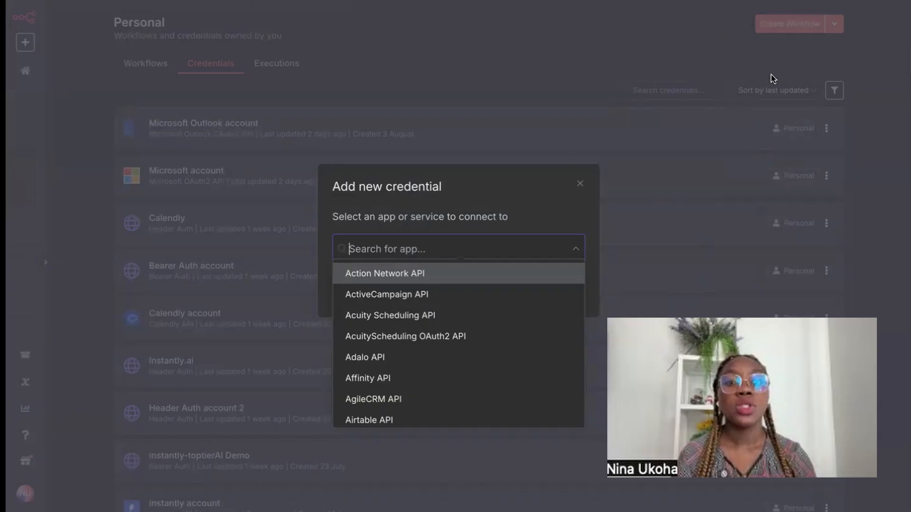
{"action": "type", "text": "microsoft outl"}
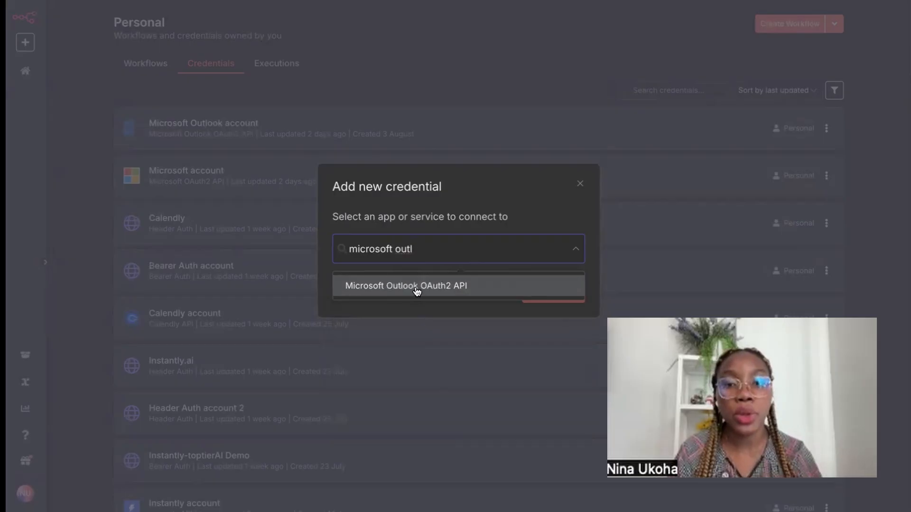
{"action": "left_click", "coordinate": [407, 286]}
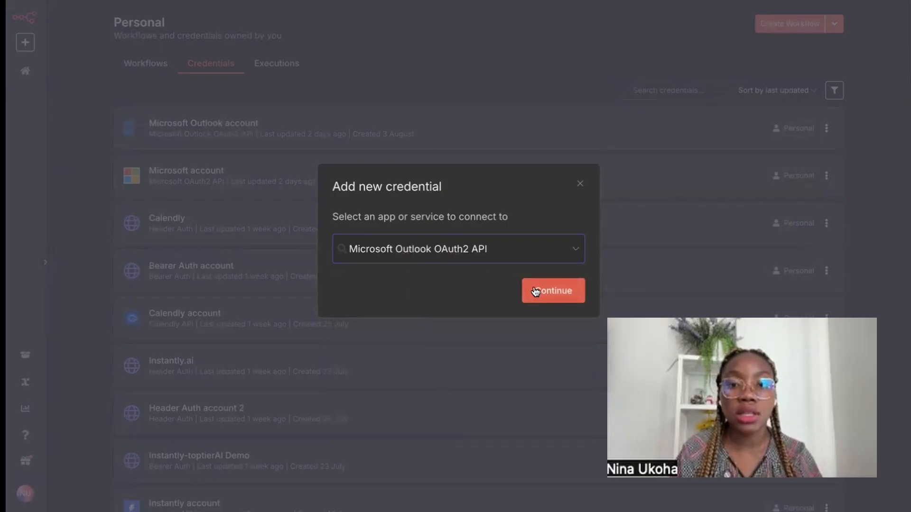
{"action": "left_click", "coordinate": [551, 290]}
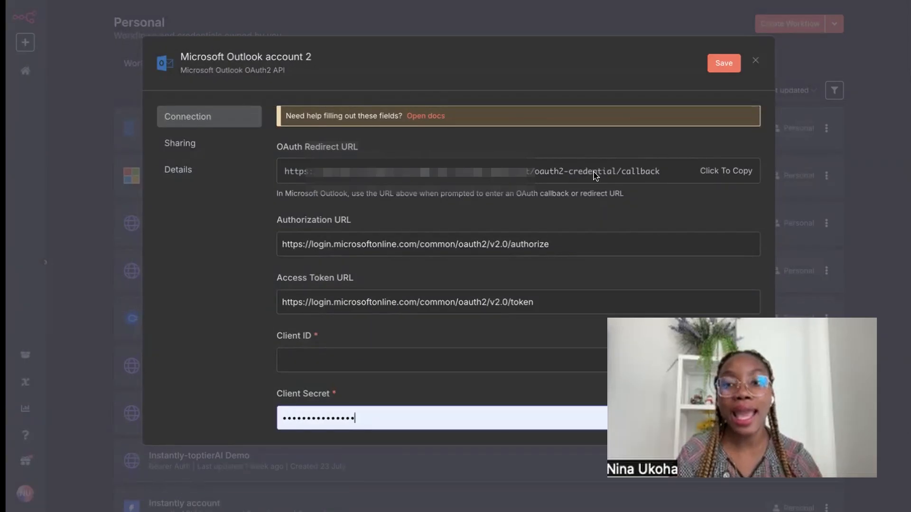
Copy the credential's OAuth redirect URL to the clipboard
{"action": "left_click", "coordinate": [726, 171]}
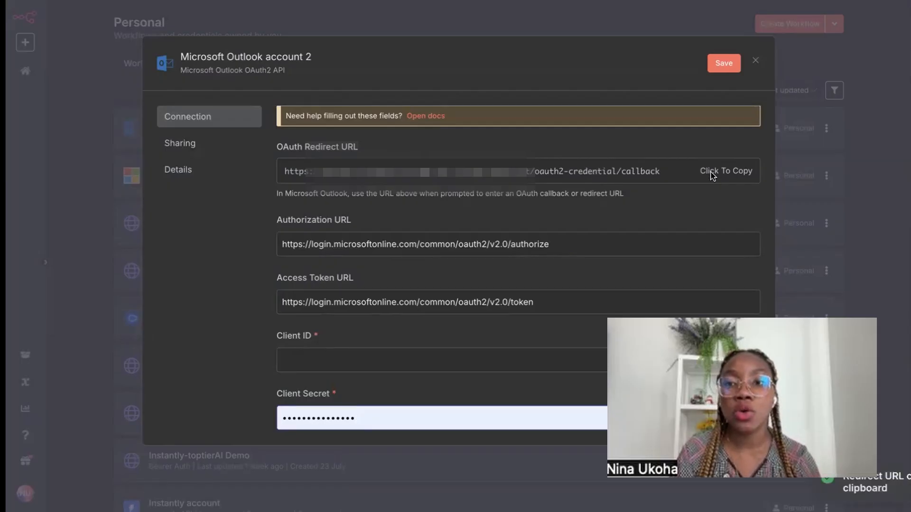
{"action": "left_click", "coordinate": [726, 171]}
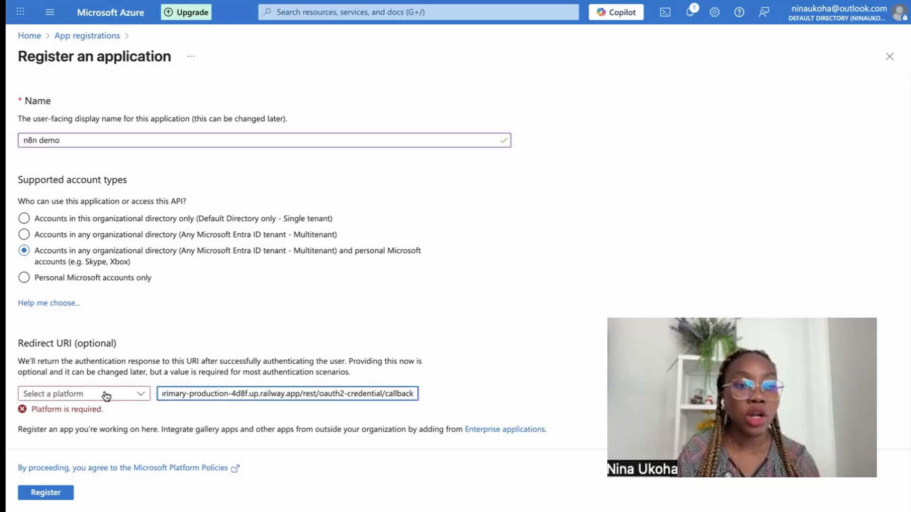
Register the n8n demo app with the n8n redirect URI as a Web platform URI
{"action": "left_click", "coordinate": [83, 393]}
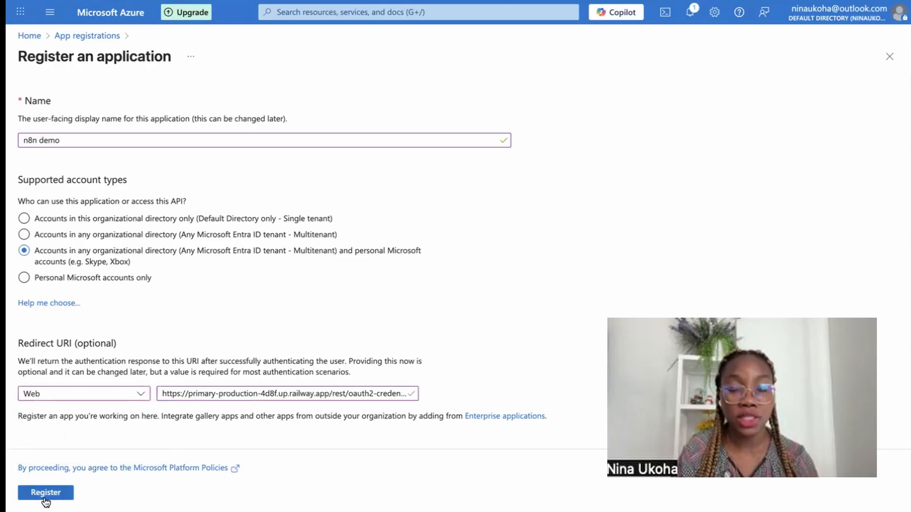
{"action": "left_click", "coordinate": [46, 492]}
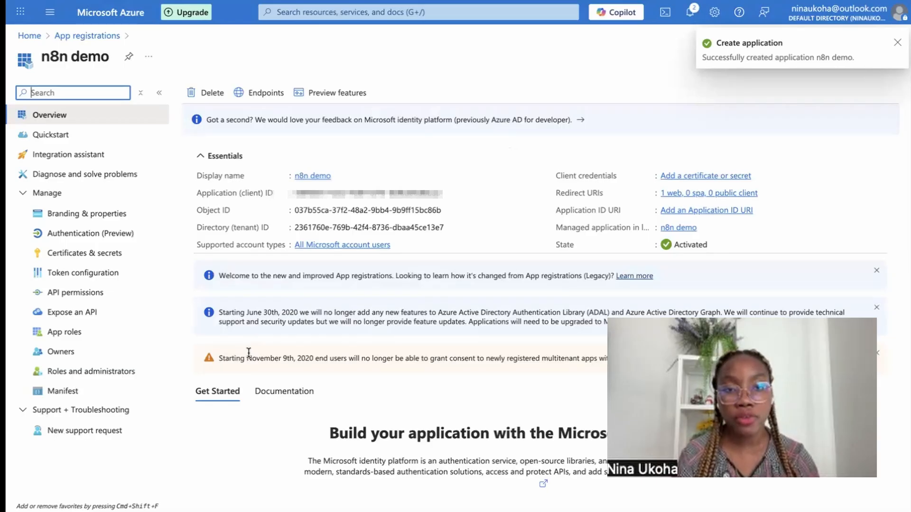
{"action": "left_click", "coordinate": [897, 42]}
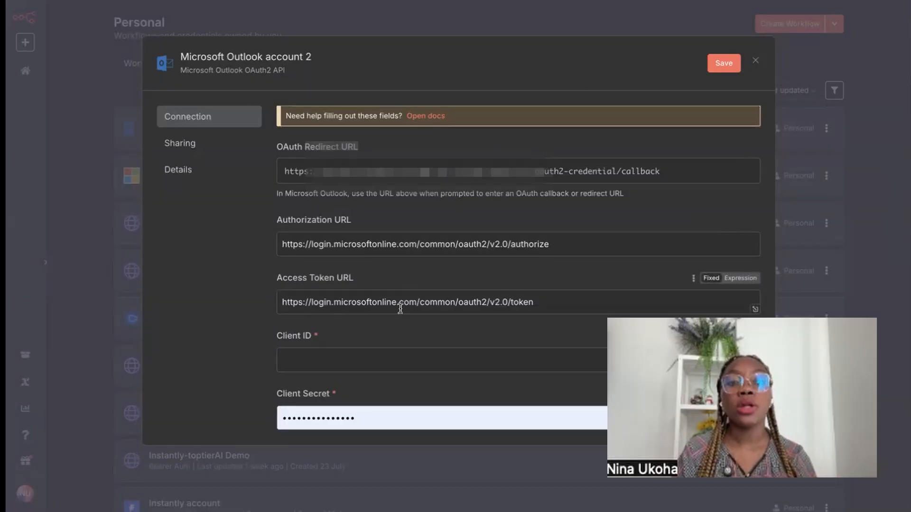
Fill the credential's Client ID with fe8f6091-4aed-4e87-bf76-82fbde6dbbaa from the Azure app
{"action": "scroll", "scroll_direction": "down", "scroll_amount": 3}
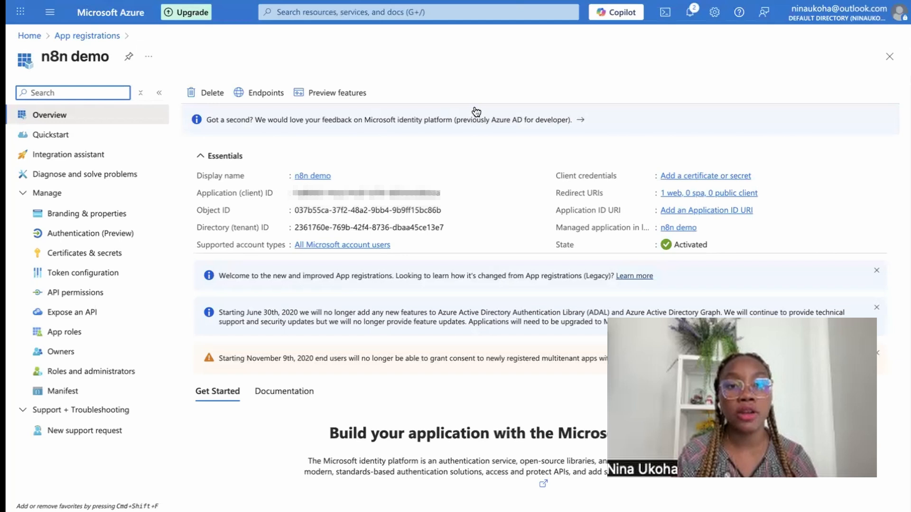
{"action": "mouse_move", "coordinate": [201, 200]}
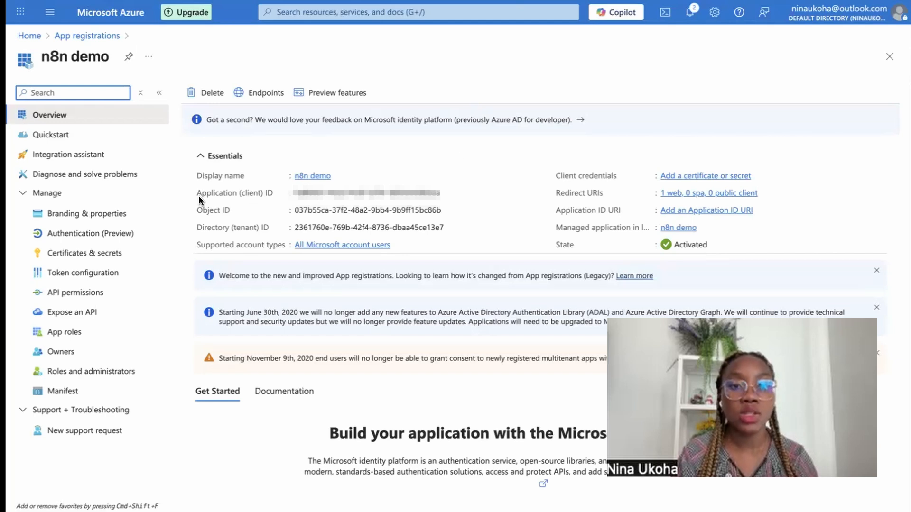
{"action": "mouse_move", "coordinate": [216, 197]}
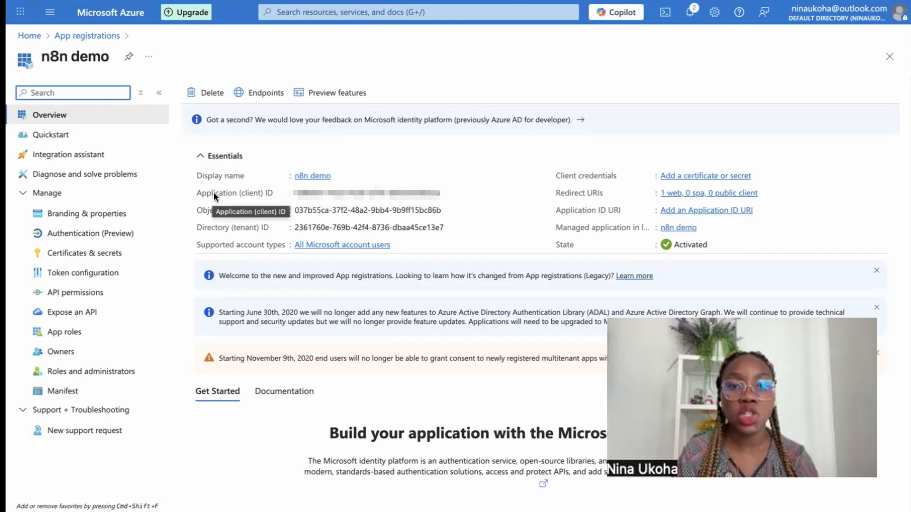
{"action": "mouse_move", "coordinate": [441, 198]}
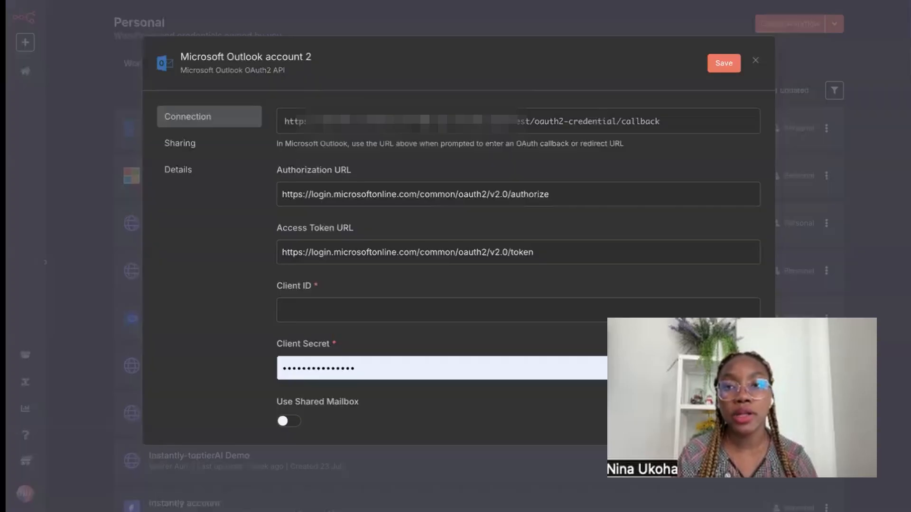
{"action": "type", "text": "fe8f6091-4aed-4e87-bf76-82fbde6dbbaa"}
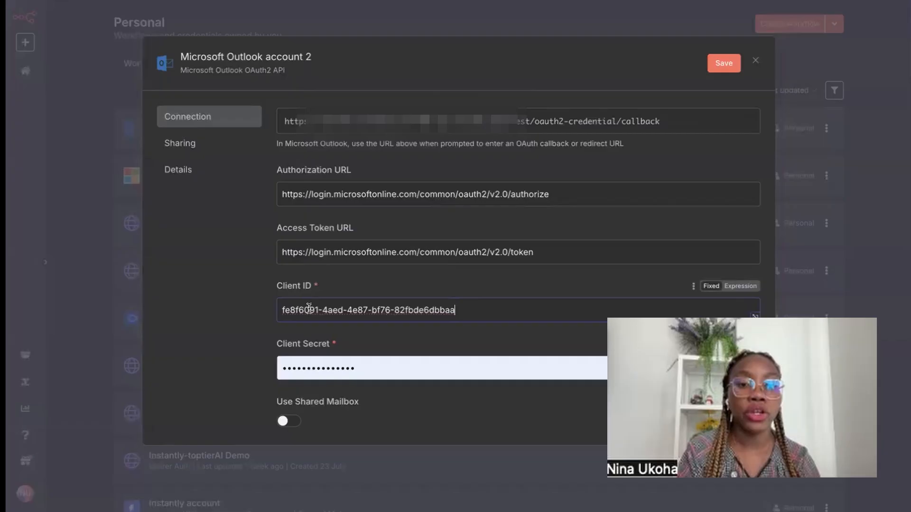
{"action": "left_click", "coordinate": [441, 367]}
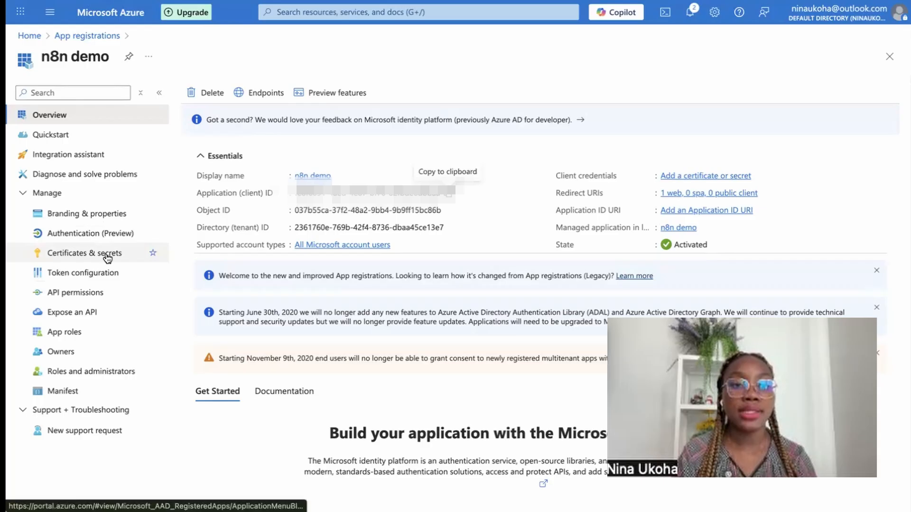
Create a client secret described 'n8n demo' for the app and copy its value
{"action": "left_click", "coordinate": [85, 253]}
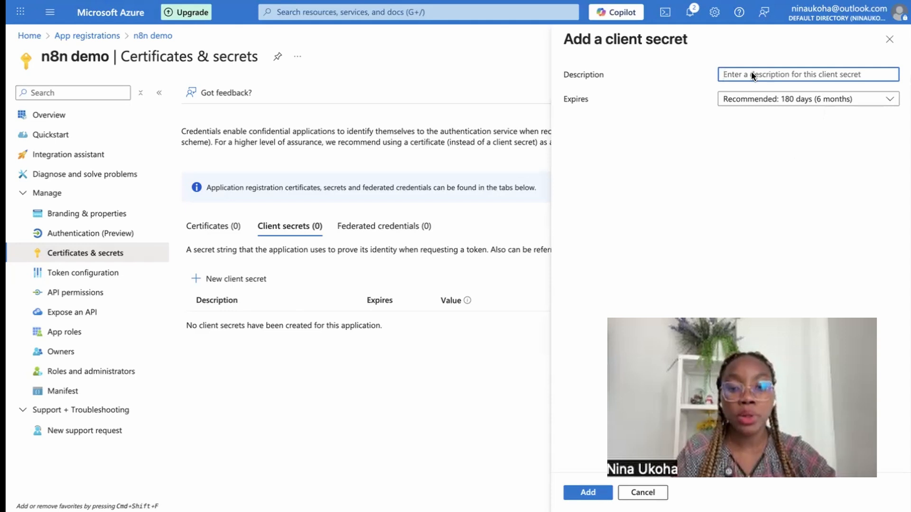
{"action": "type", "text": "n8n de"}
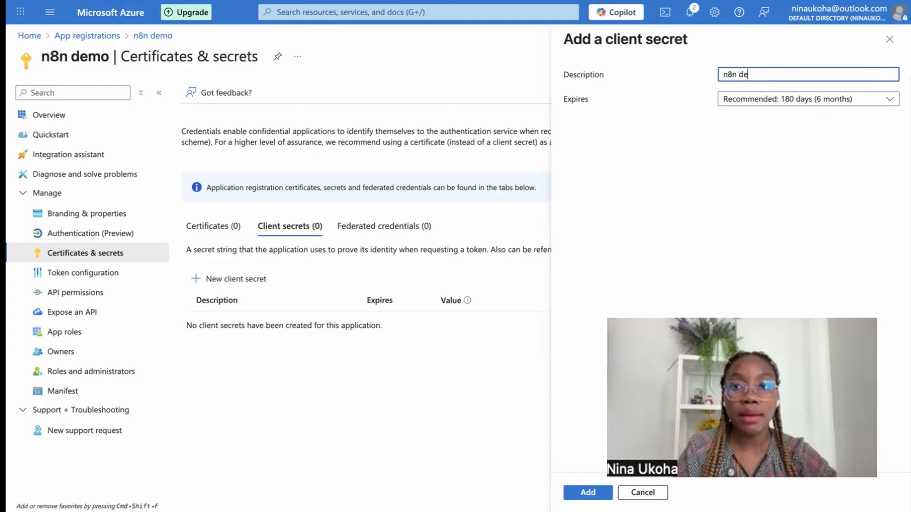
{"action": "type", "text": "mo"}
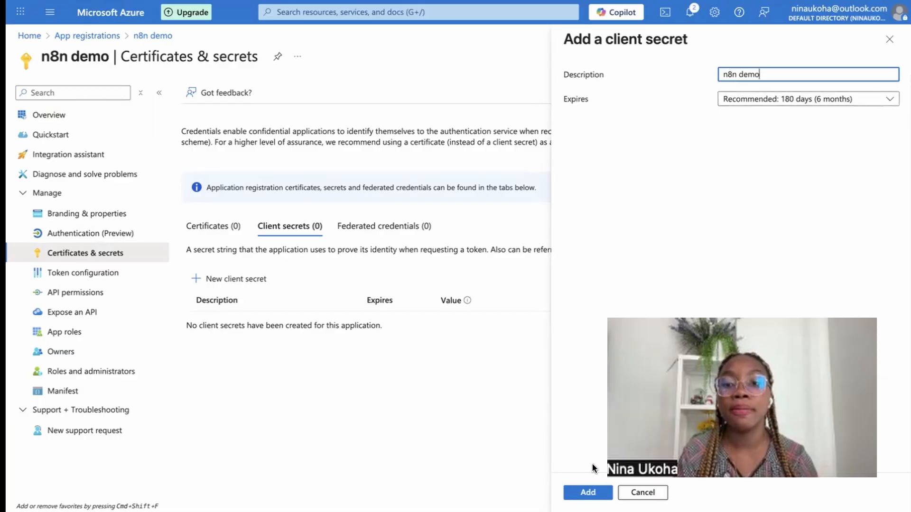
{"action": "left_click", "coordinate": [586, 492]}
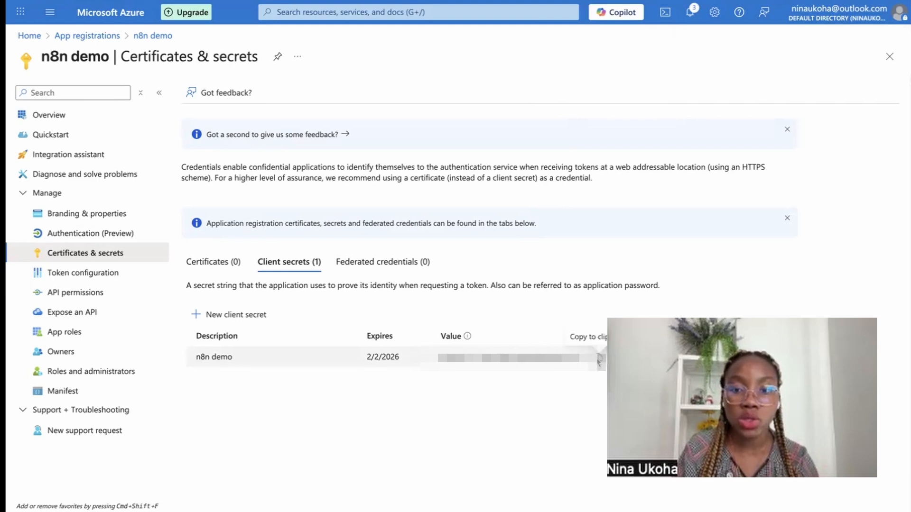
{"action": "left_click", "coordinate": [600, 356]}
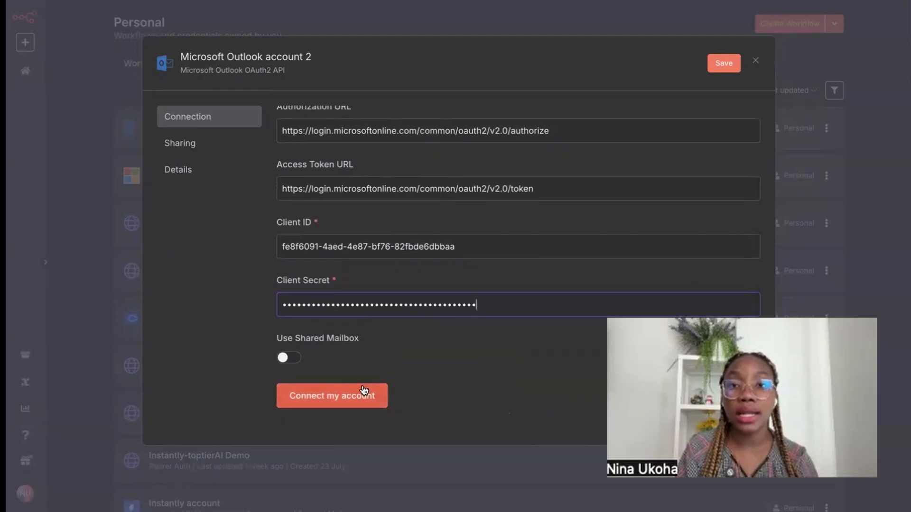
Connect the Microsoft Outlook account with the client secret filled in
{"action": "left_click", "coordinate": [332, 396]}
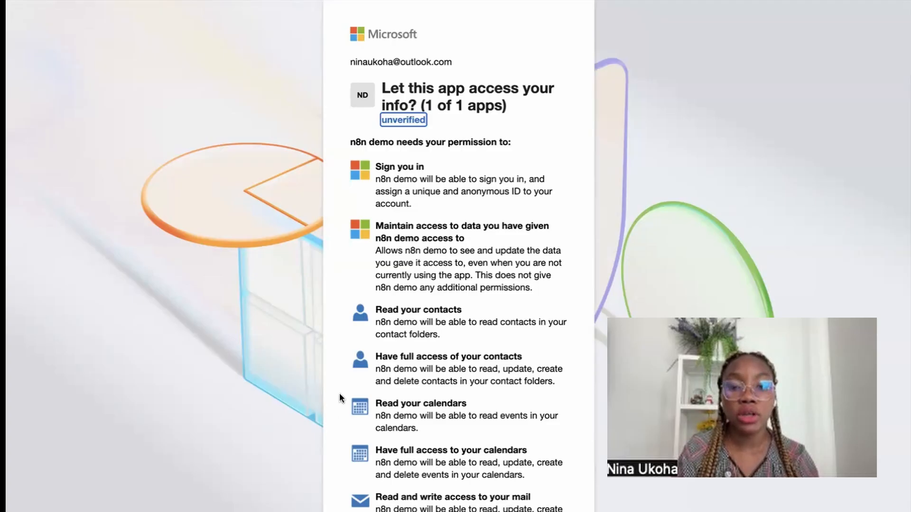
Accept n8n demo's permission request for contacts, calendars and mail
{"action": "scroll", "scroll_direction": "down", "scroll_amount": 3}
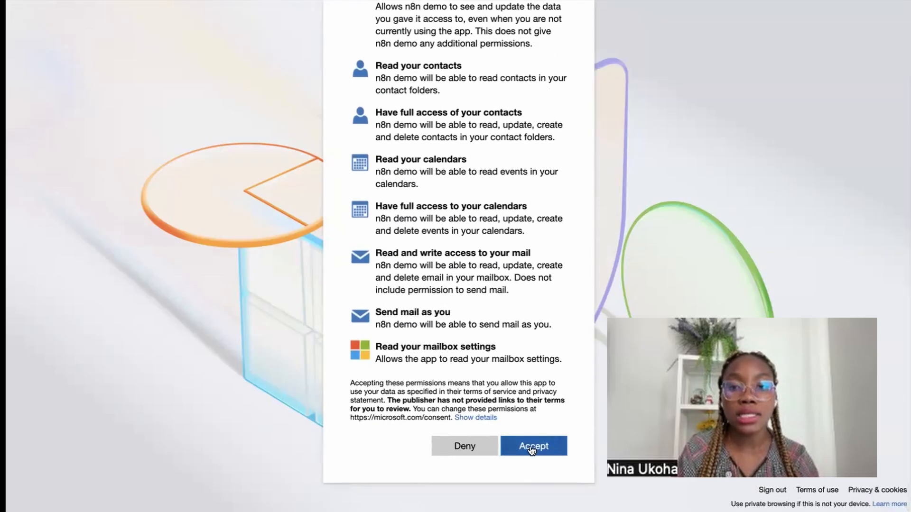
{"action": "left_click", "coordinate": [532, 446]}
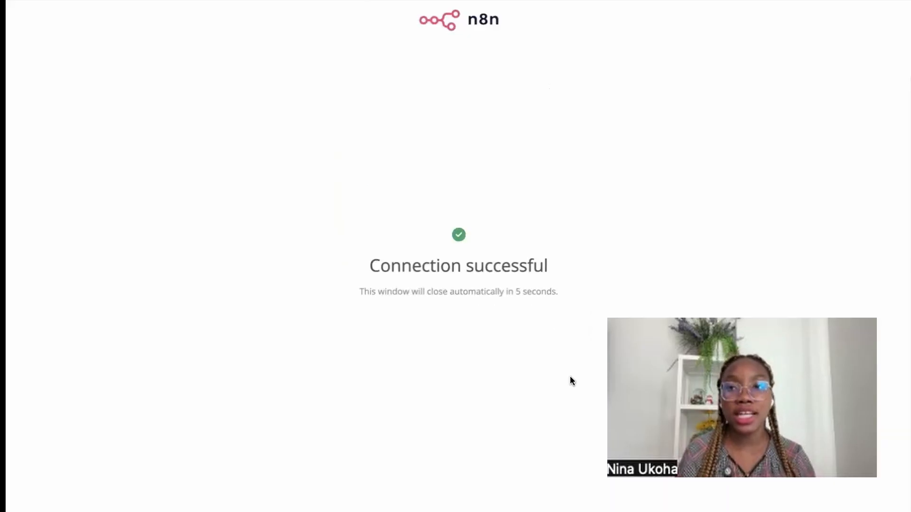